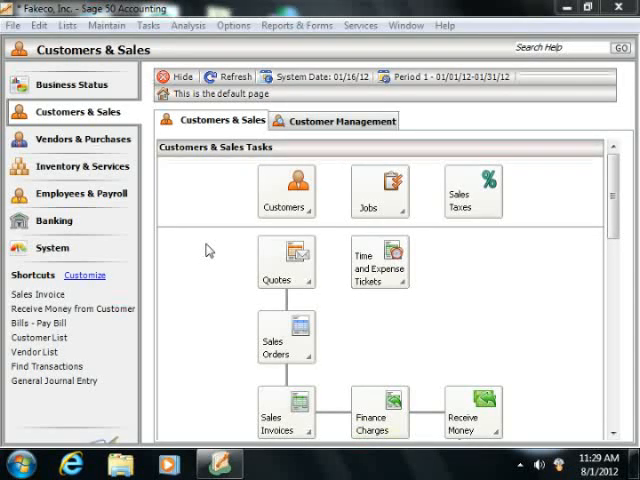
pyautogui.moveTo(247, 231)
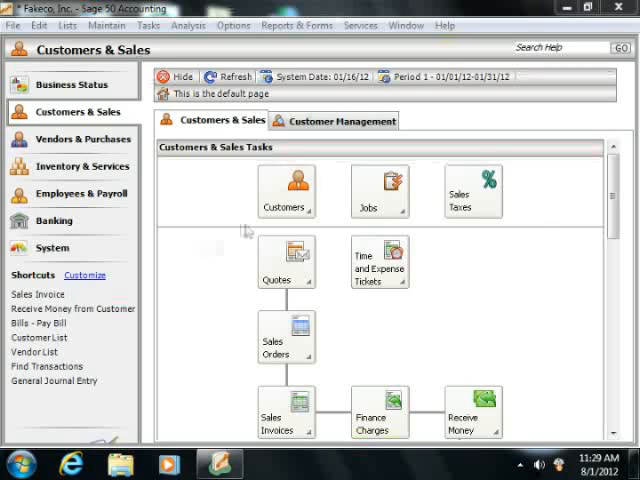
pyautogui.moveTo(221, 208)
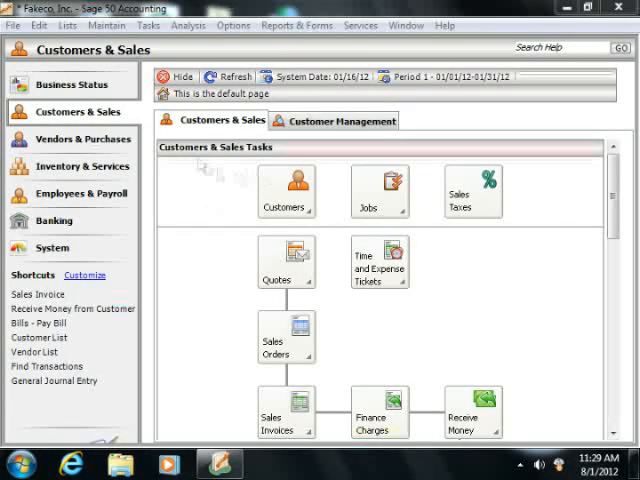
pyautogui.moveTo(197, 162)
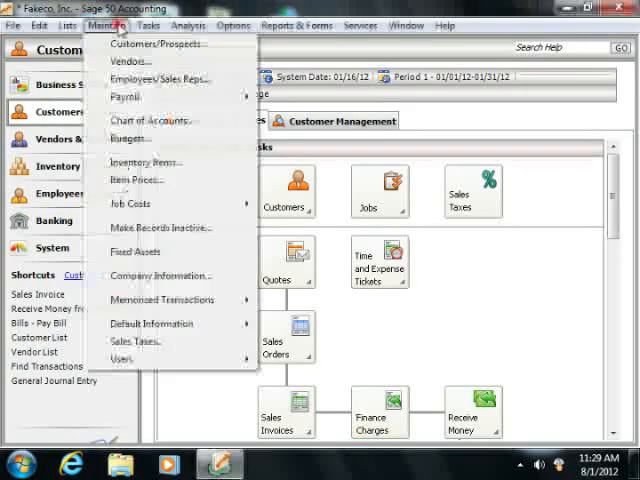
pyautogui.moveTo(131, 138)
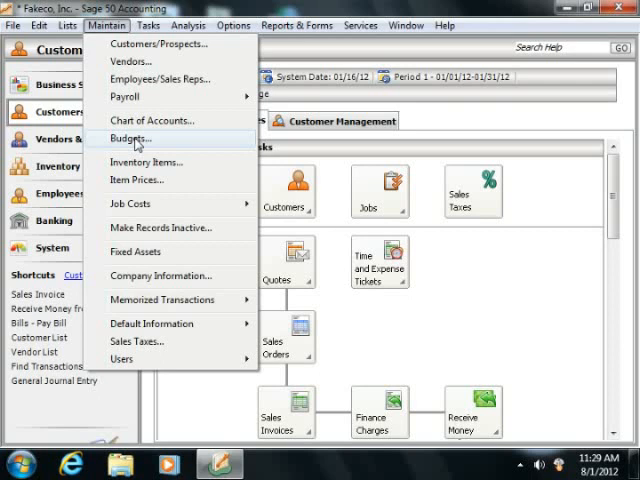
# Open Maintain > Budgets to show the budget grid.
pyautogui.click(129, 137)
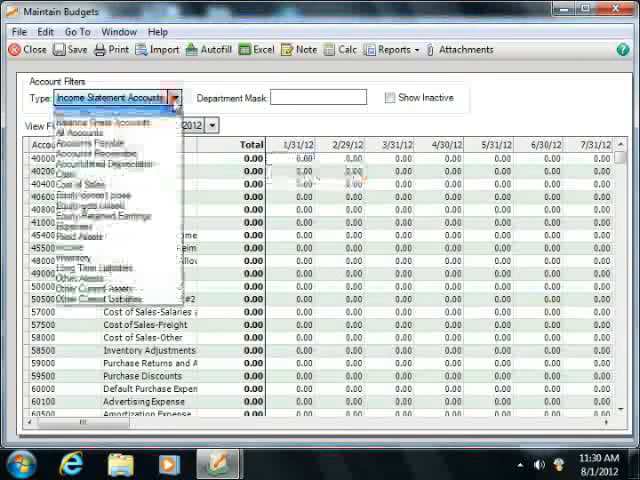
pyautogui.moveTo(95, 122)
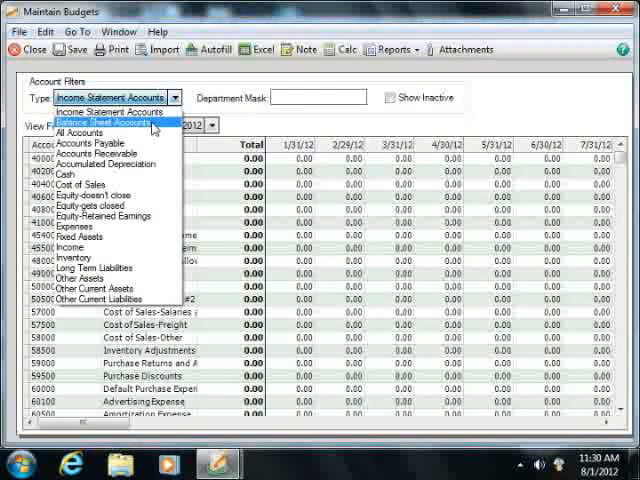
# Set the account Type filter to Balance Sheet Accounts and open the fiscal year list.
pyautogui.click(100, 122)
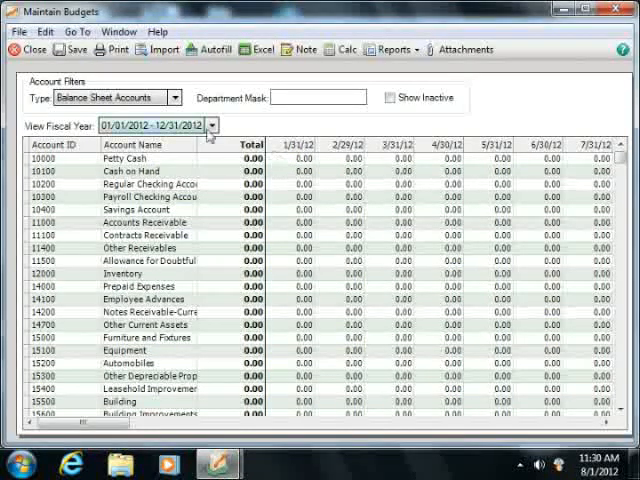
pyautogui.click(210, 125)
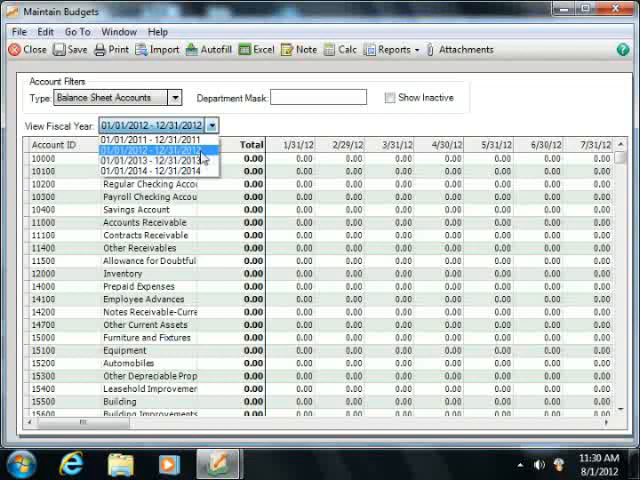
# Select fiscal year 01/01/2012 – 12/31/2012 for viewing the budget.
pyautogui.click(145, 142)
pyautogui.write('50')
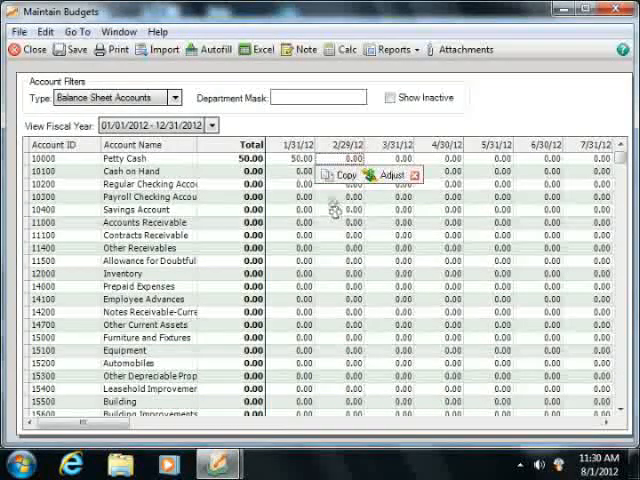
pyautogui.moveTo(333, 199)
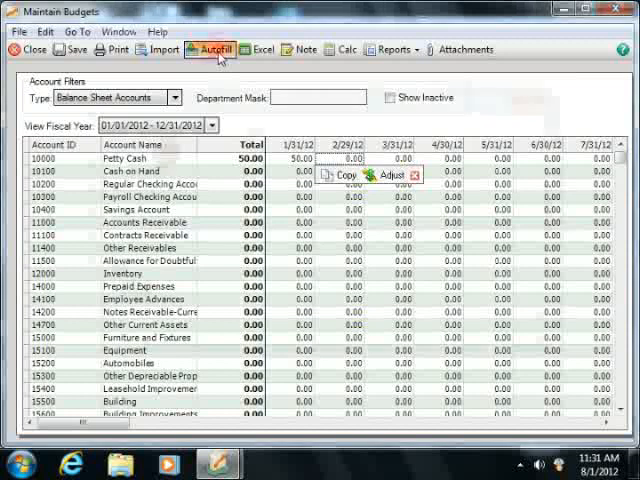
# Autofill the 2012 budget using This Year's actual amounts over the full period range.
pyautogui.click(211, 49)
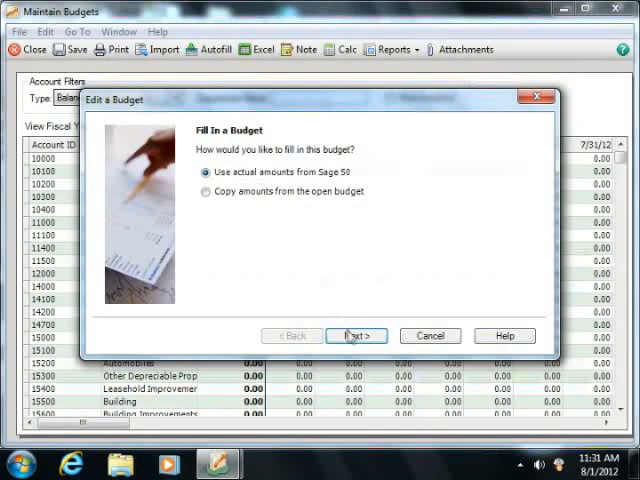
pyautogui.click(356, 335)
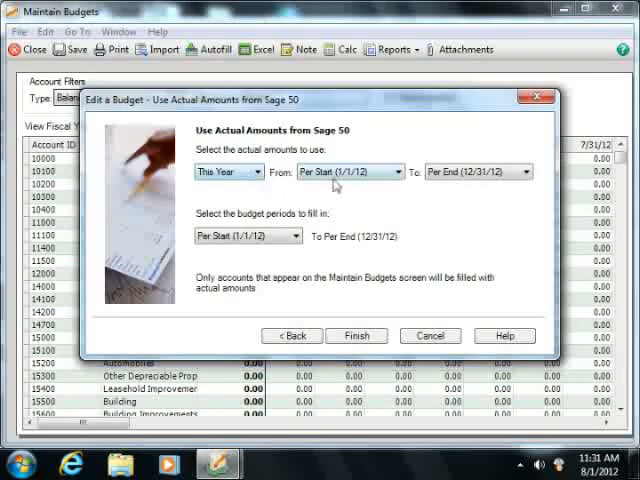
pyautogui.moveTo(357, 335)
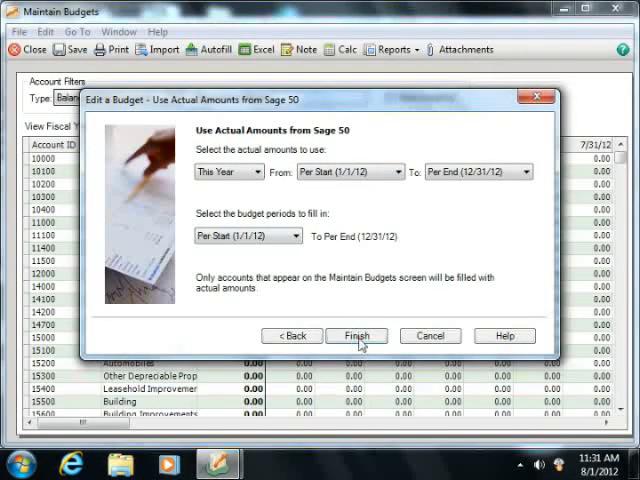
pyautogui.click(356, 335)
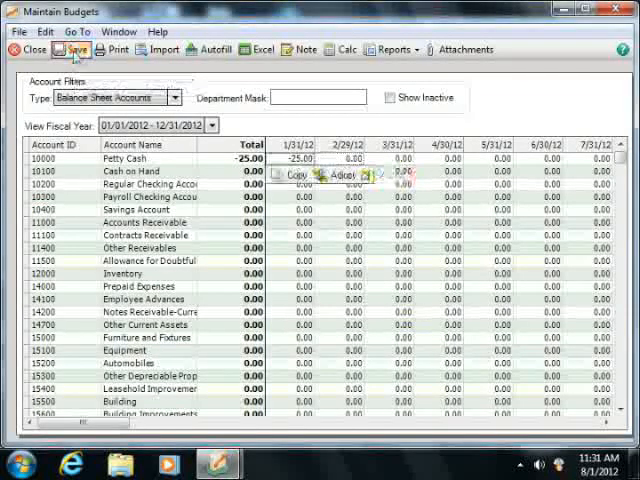
pyautogui.moveTo(33, 50)
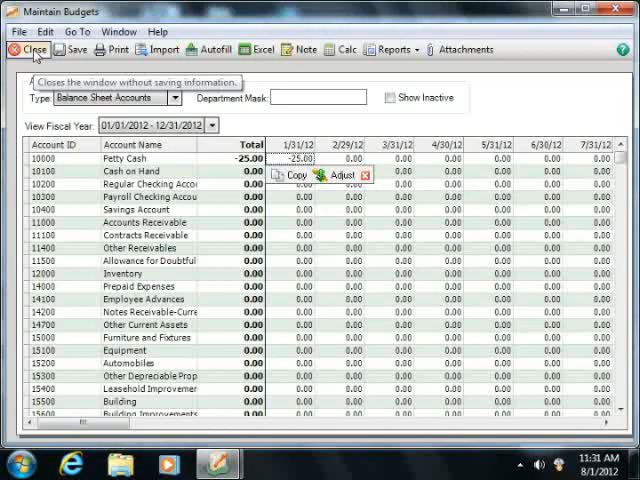
# Close the Maintain Budgets window with Petty Cash's January budget at -25.00.
pyautogui.click(35, 50)
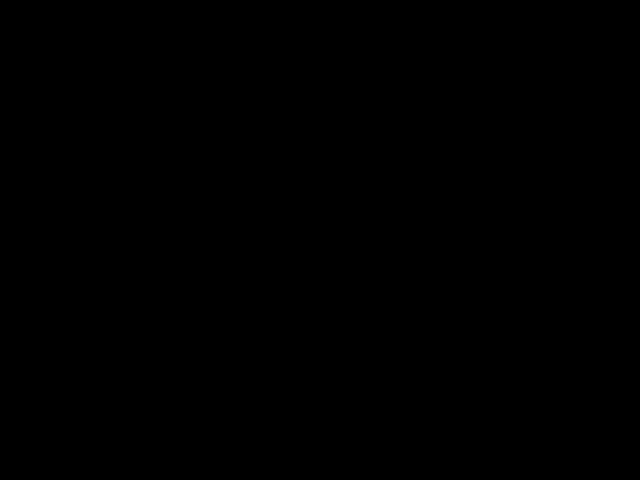